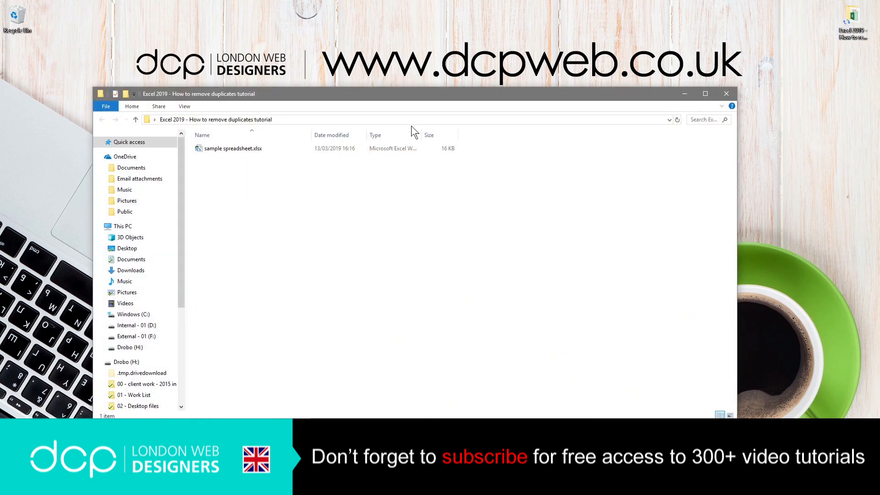
Open sample spreadsheet.xlsx from the tutorial folder into Excel
double_click(233, 148)
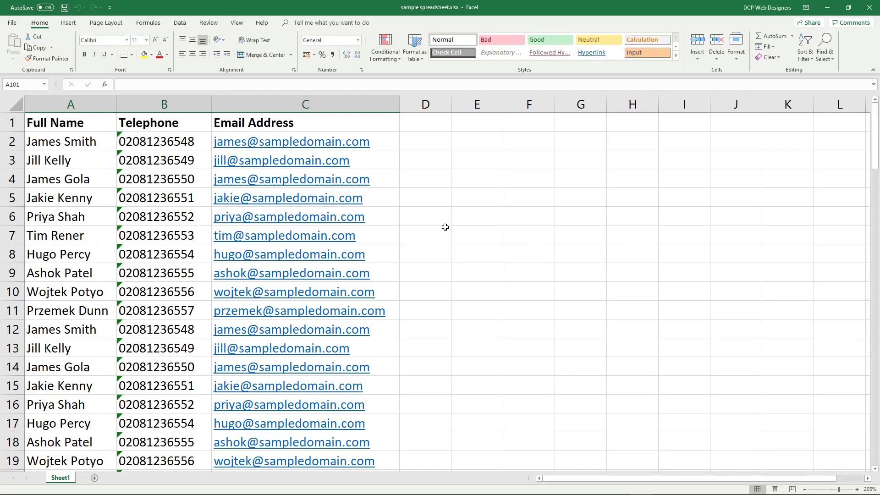
scroll(down, 3)
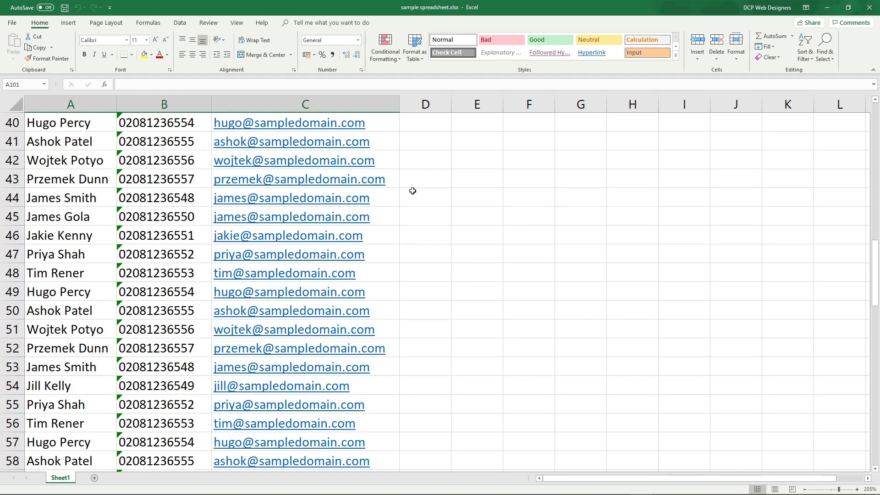
scroll(down, 3)
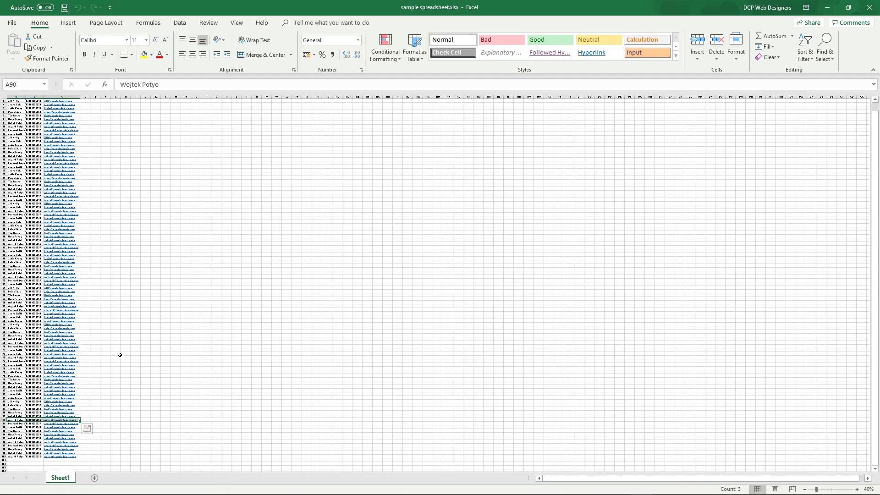
click(195, 262)
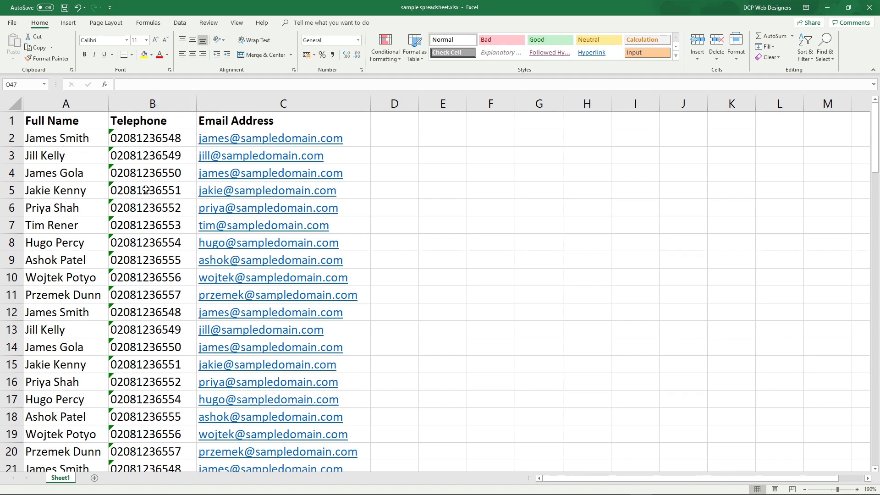
mouse_move(102, 234)
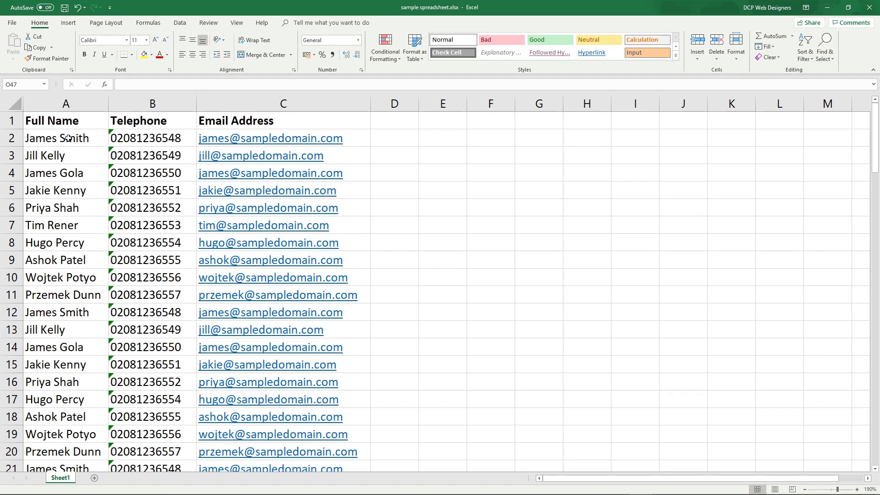
click(65, 138)
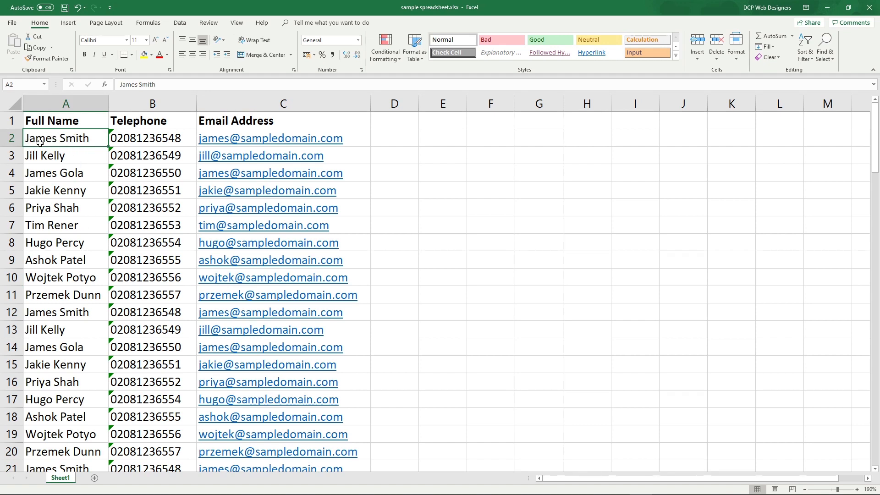
mouse_move(102, 140)
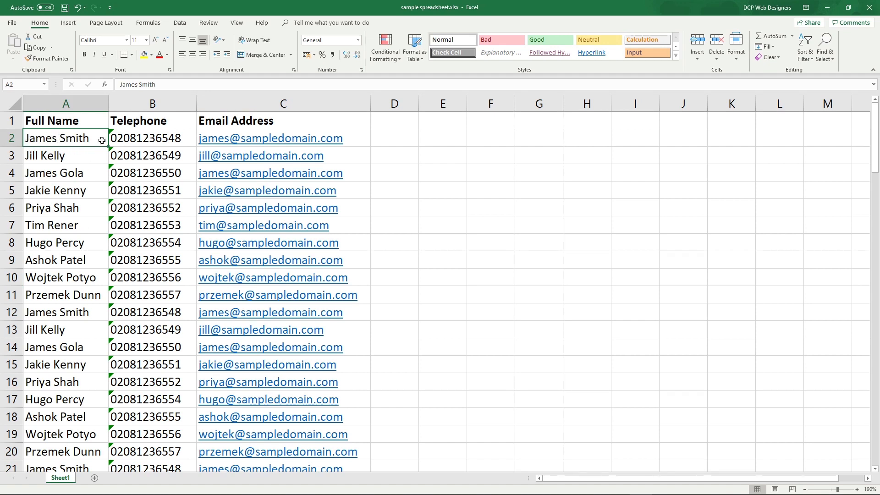
click(151, 138)
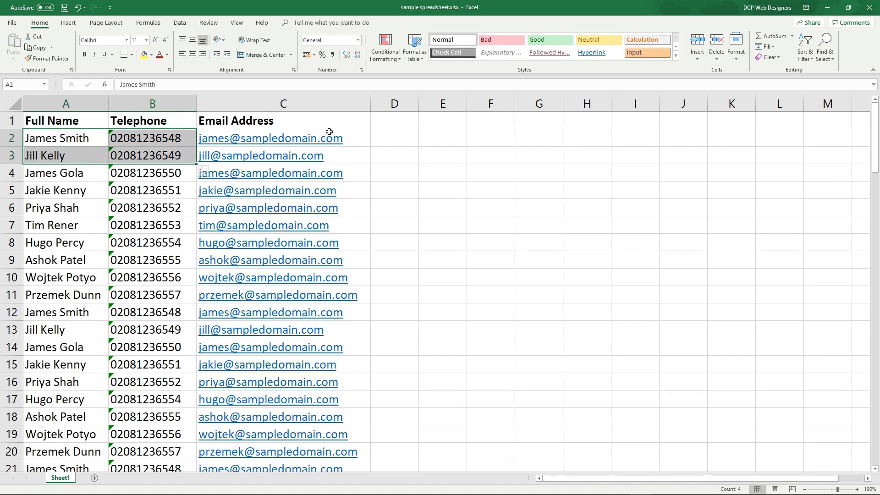
click(283, 138)
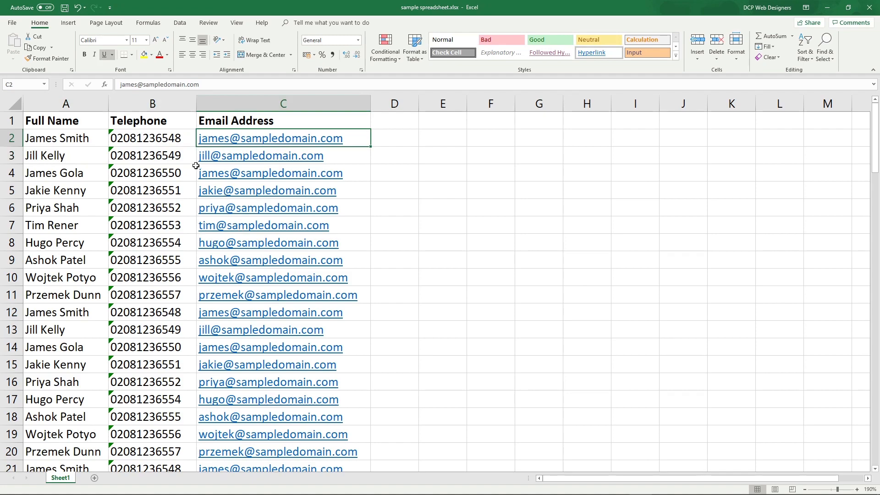
scroll(down, 3)
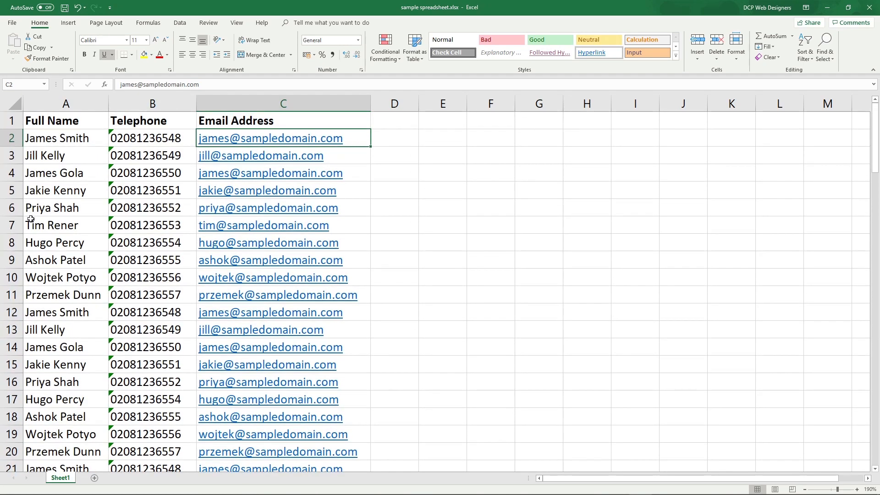
click(50, 225)
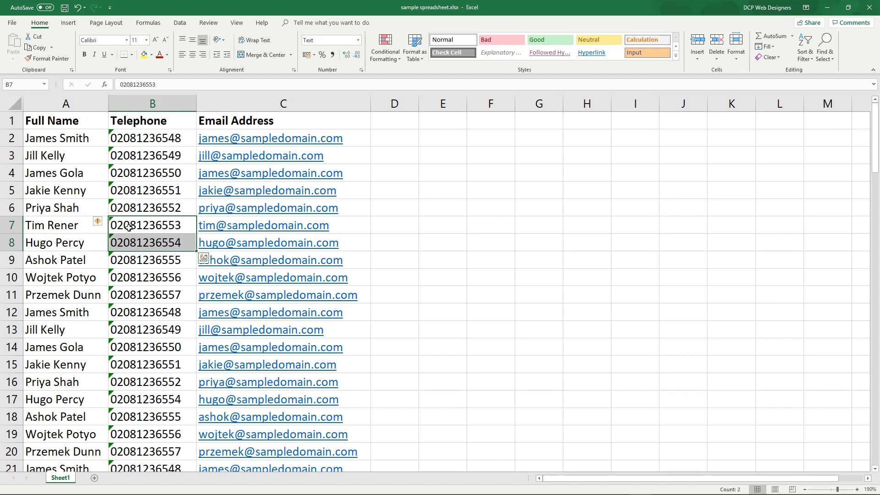
mouse_move(174, 242)
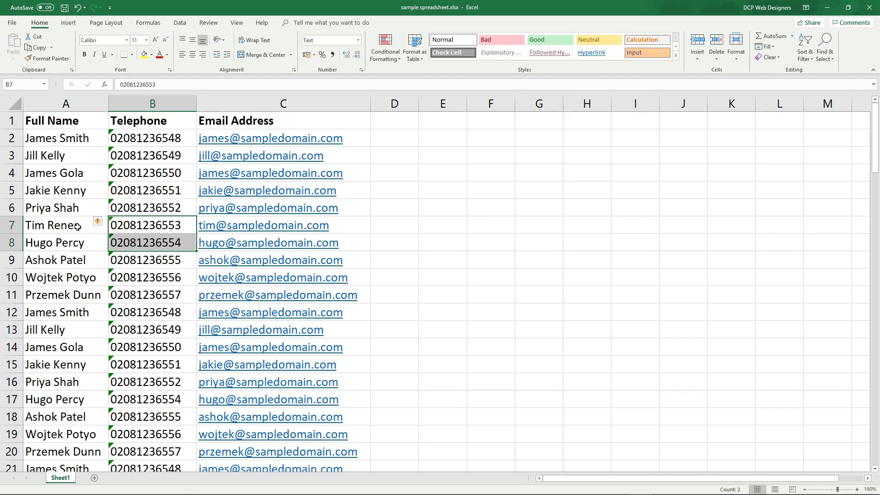
click(66, 225)
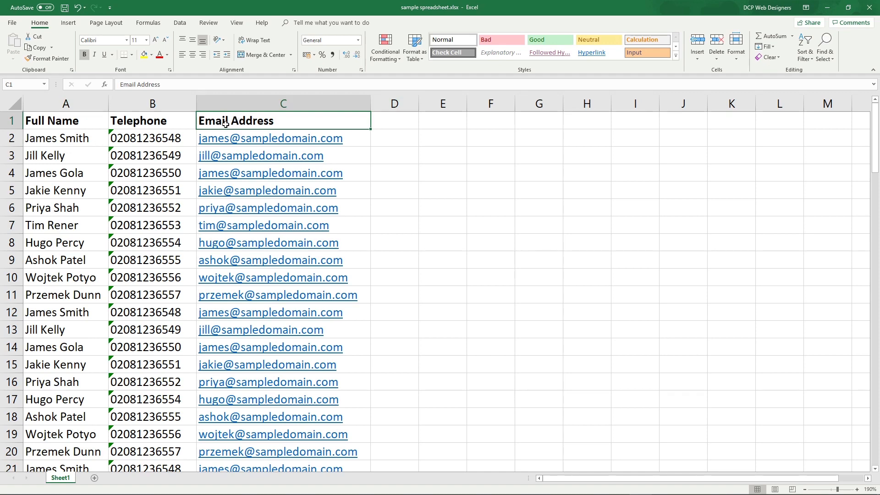
mouse_move(180, 23)
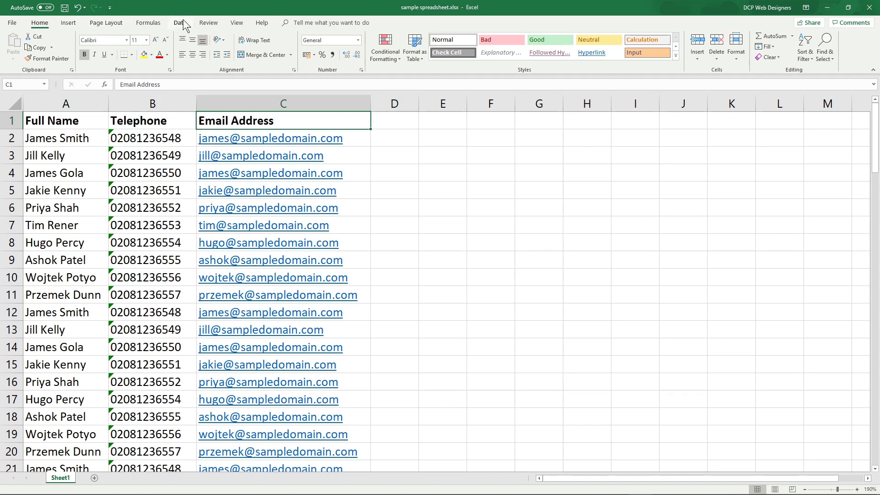
Switch the ribbon to the Data tools for cleaning the contact list
click(179, 23)
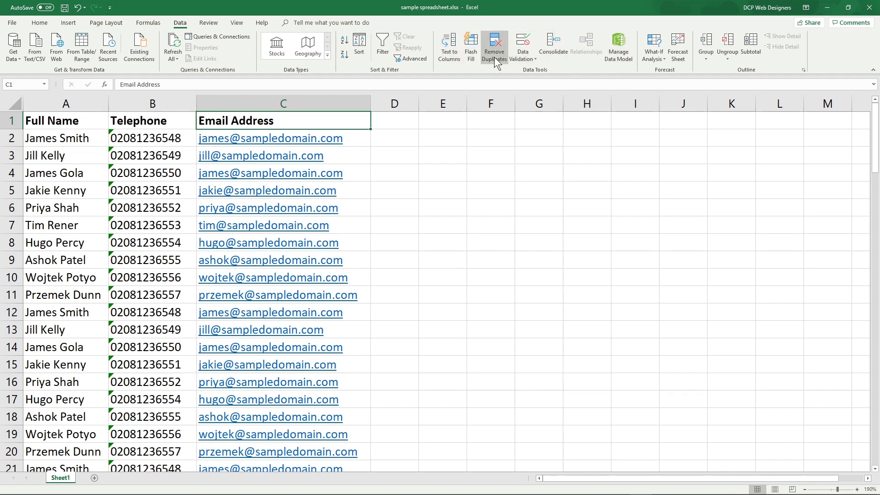
mouse_move(494, 46)
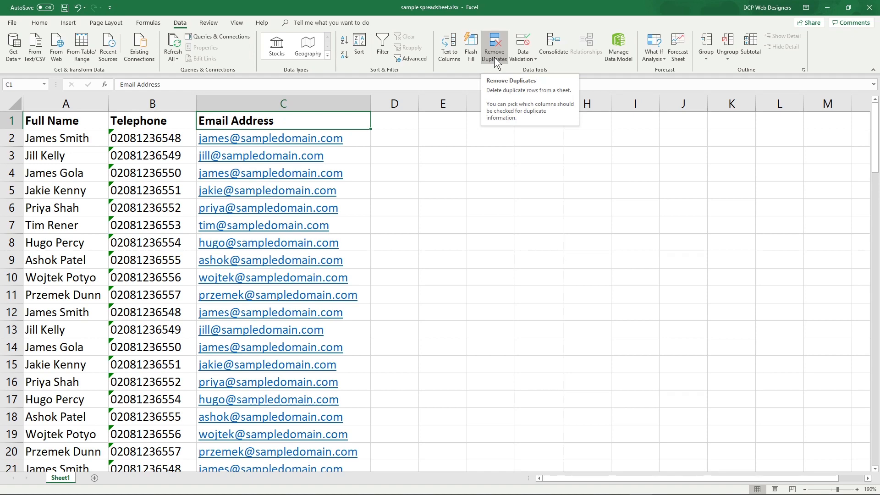
Remove duplicates checking only Email Address, with 'My data has headers' kept ticked
click(494, 47)
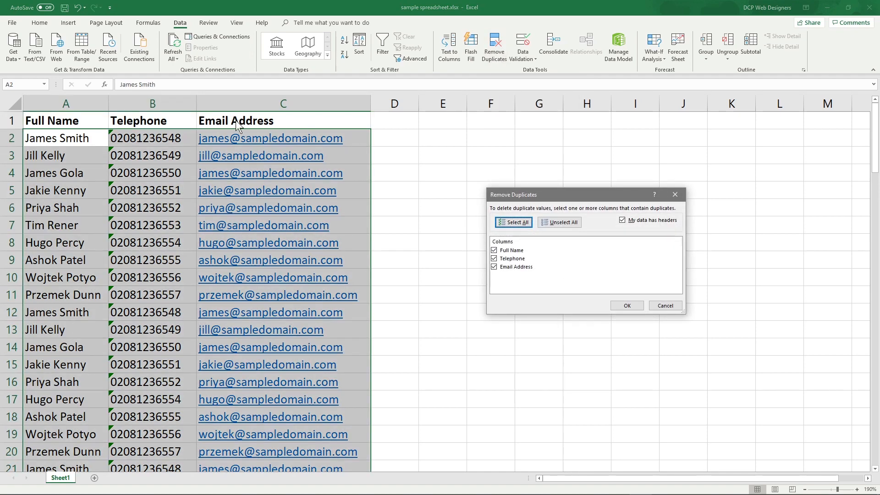
mouse_move(54, 177)
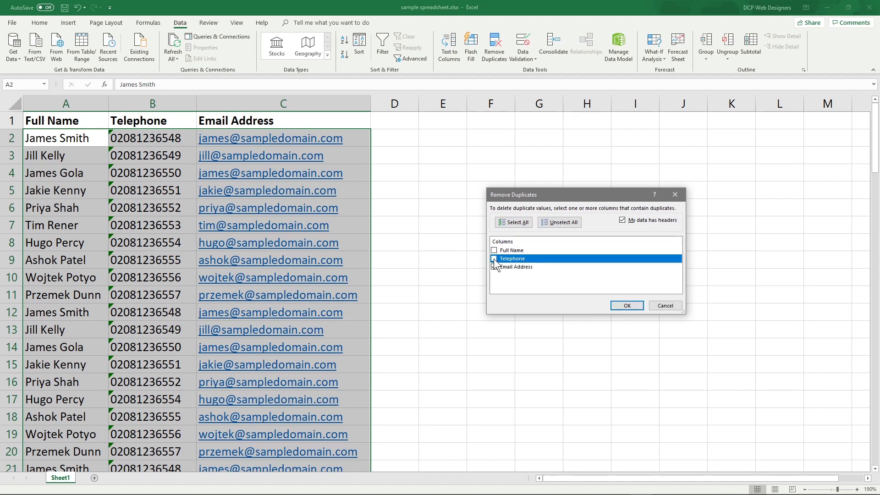
click(494, 267)
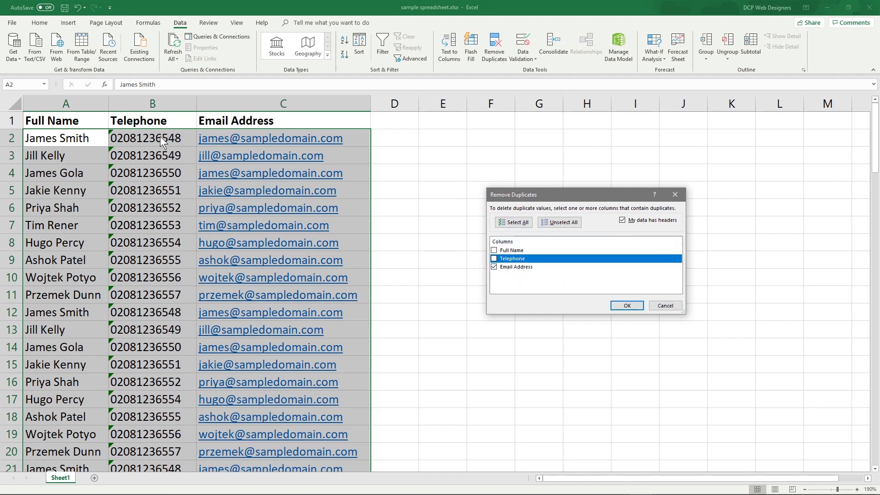
mouse_move(41, 128)
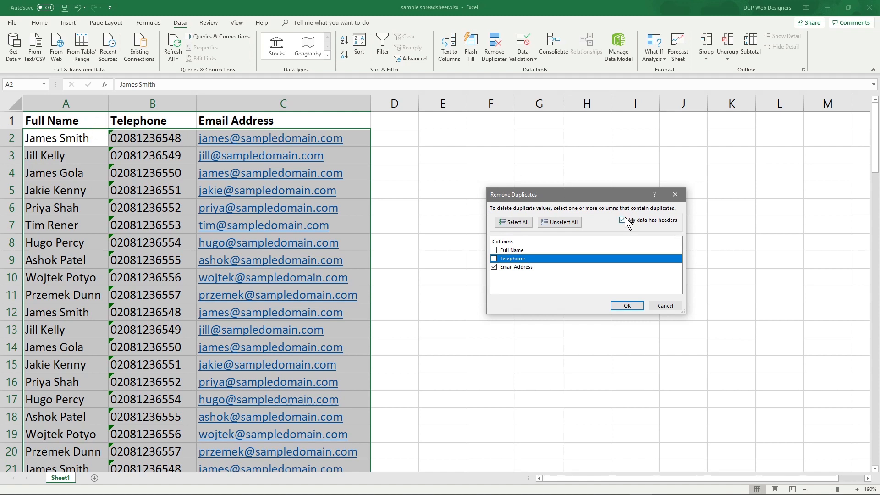
click(622, 220)
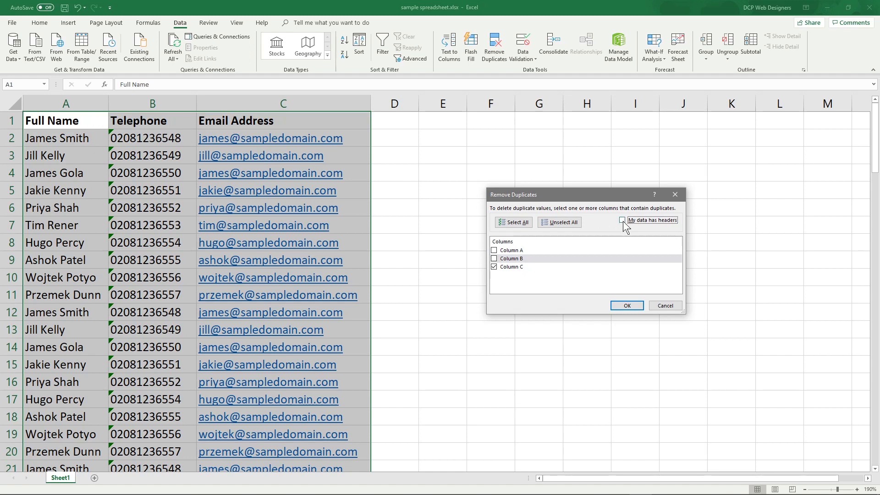
click(622, 220)
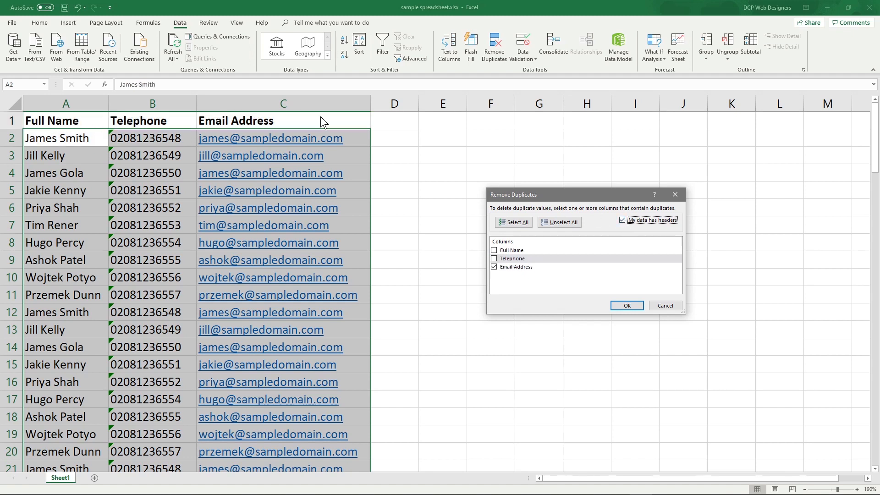
mouse_move(145, 127)
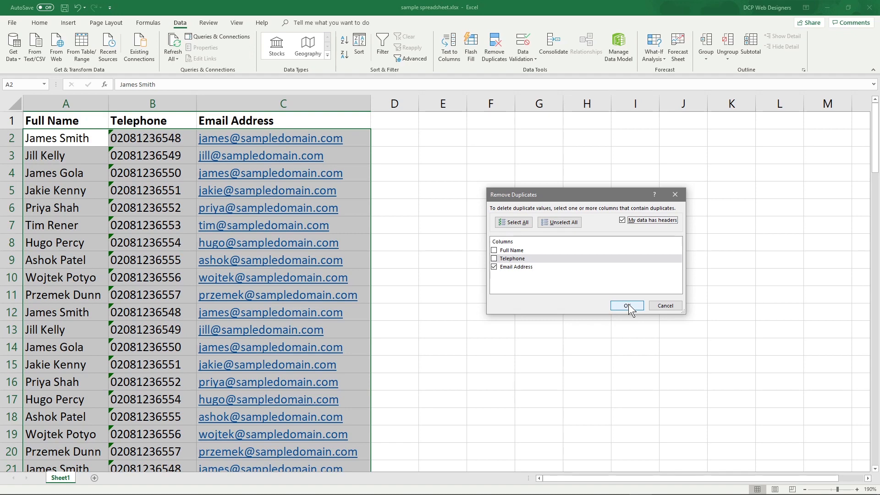
click(627, 305)
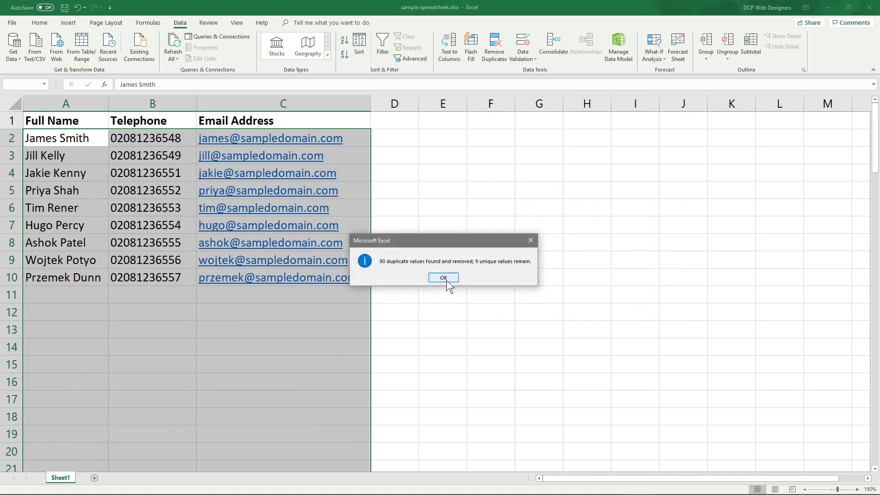
Dismiss the duplicates-removed summary and review the 9 remaining unique records
click(442, 277)
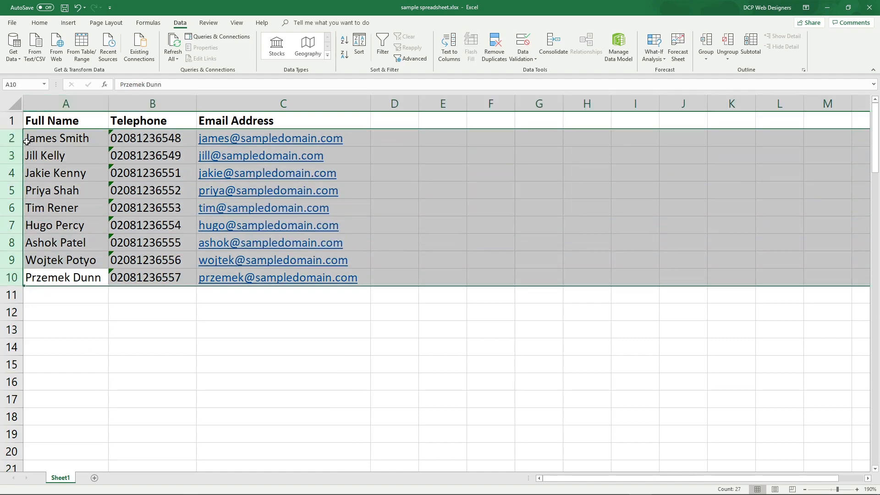
click(152, 312)
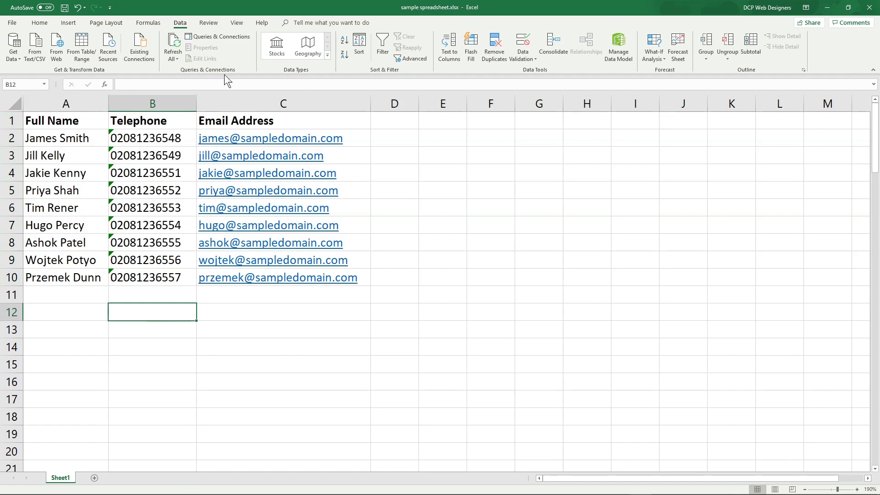
mouse_move(44, 143)
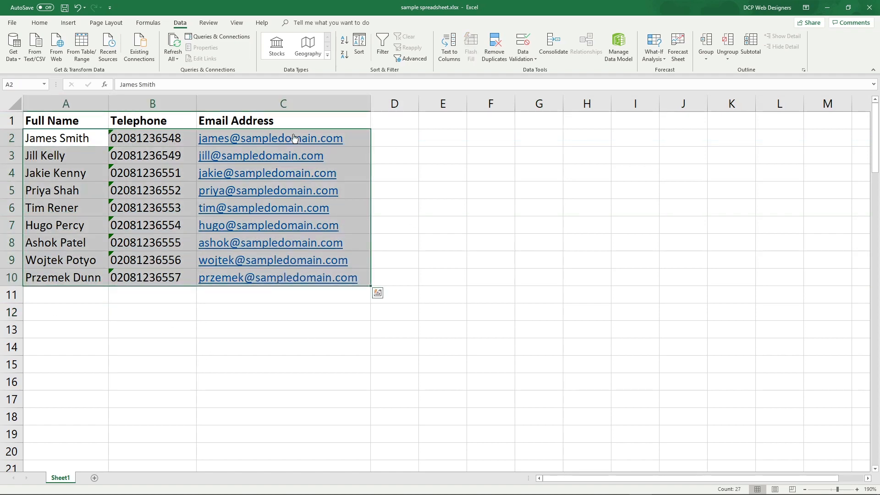
mouse_move(225, 281)
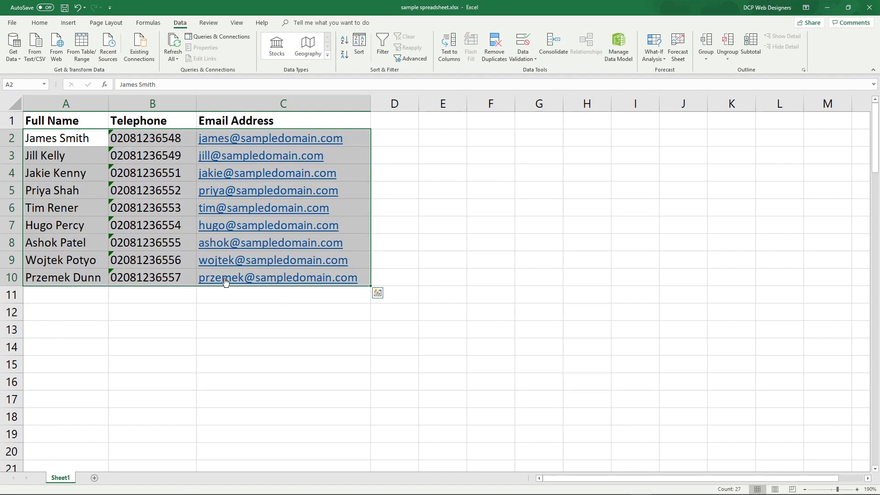
mouse_move(268, 148)
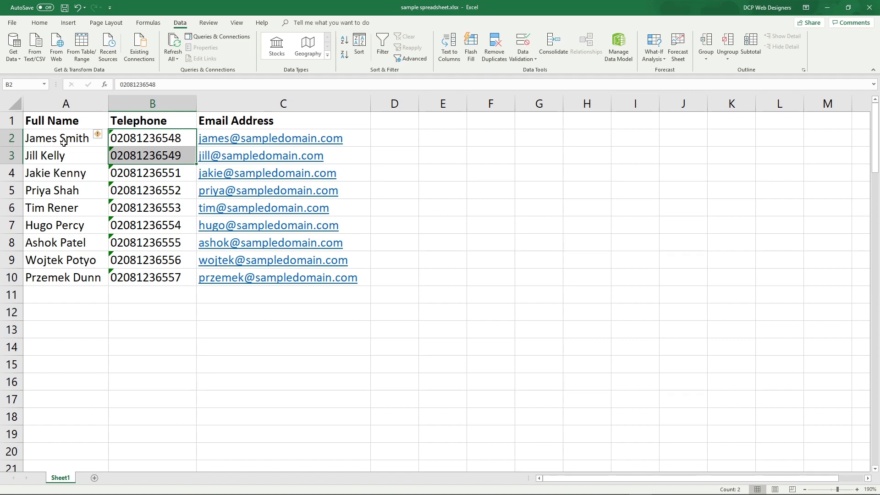
click(65, 138)
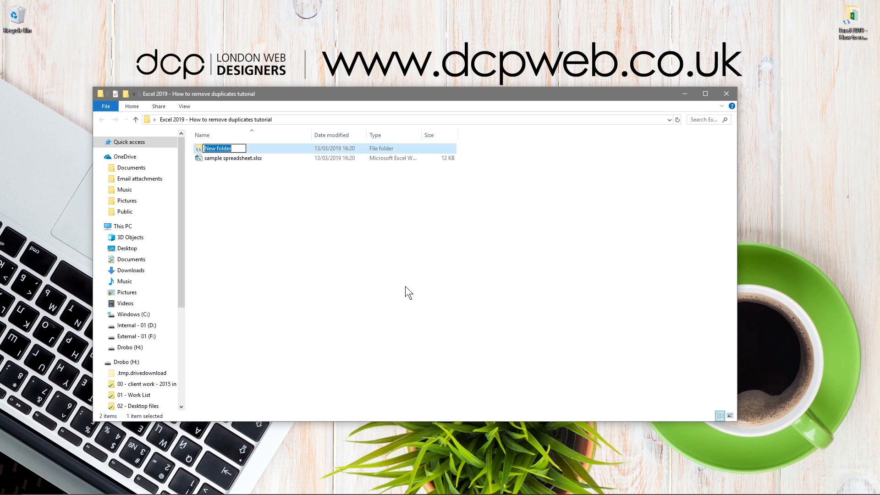
Name the new folder Archive and copy the sample spreadsheet into it
text(Ar)
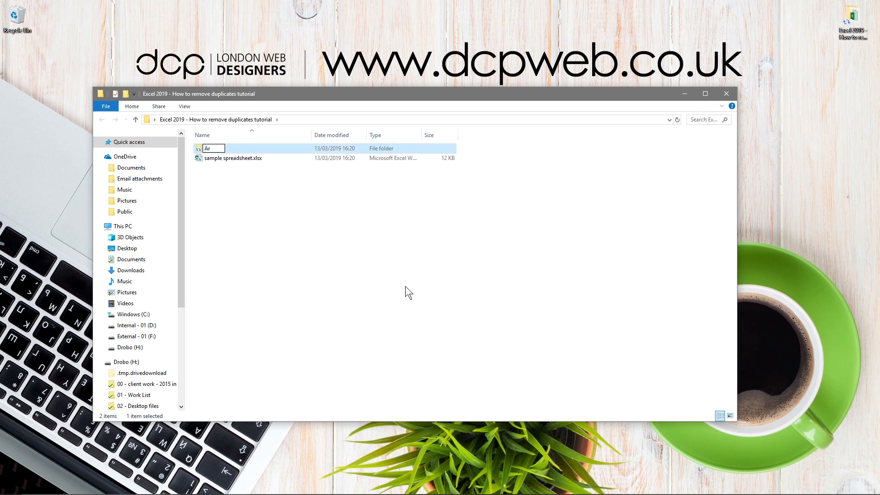
text(chive)
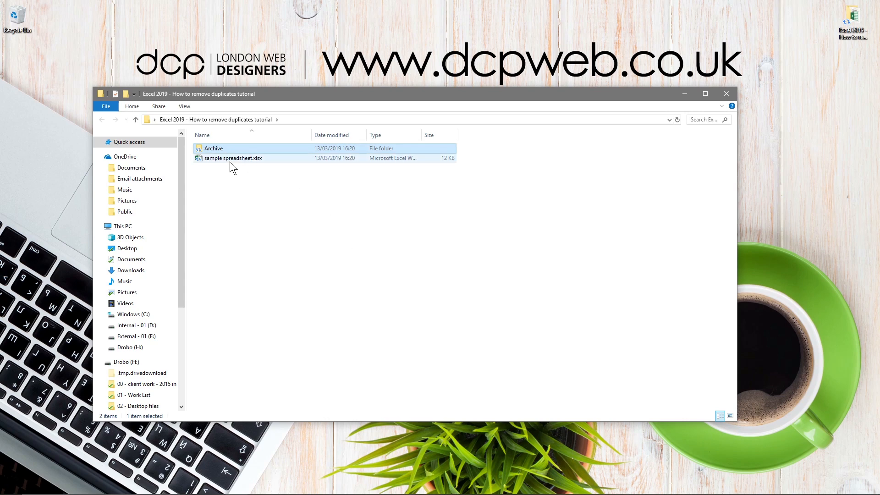
right_click(232, 158)
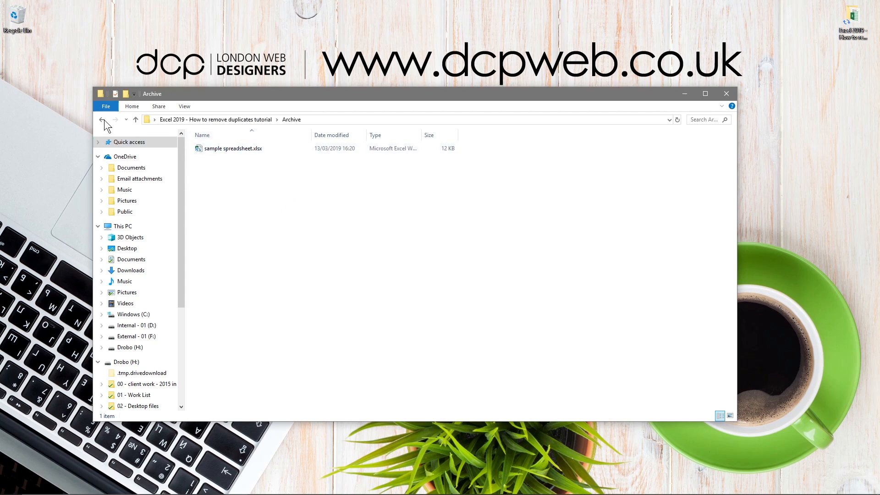
Return to the tutorial folder and select the Archive folder beside the spreadsheet
click(102, 120)
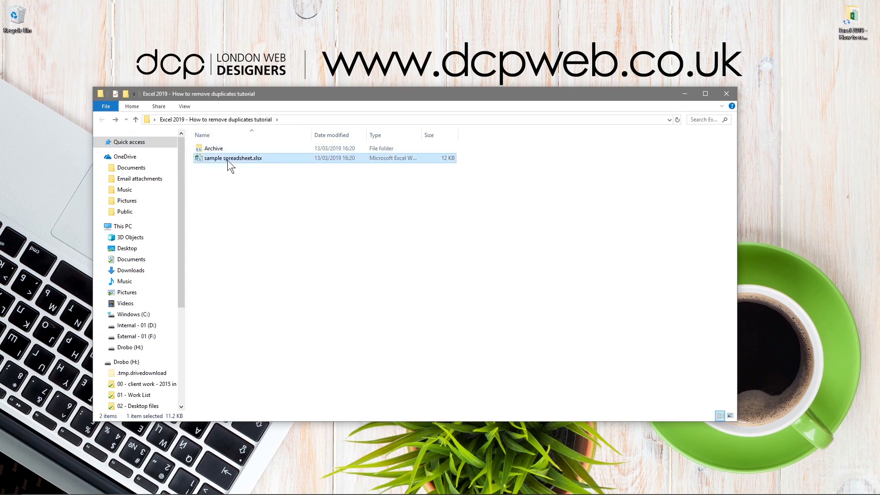
mouse_move(213, 148)
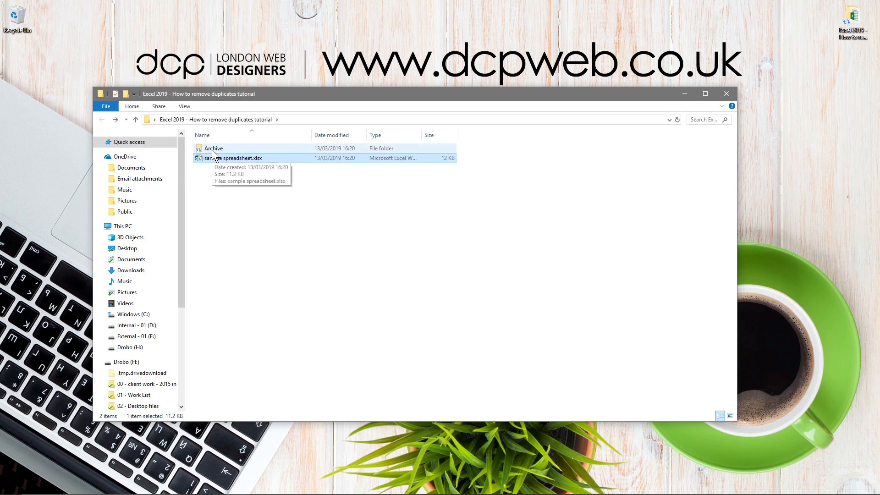
click(405, 225)
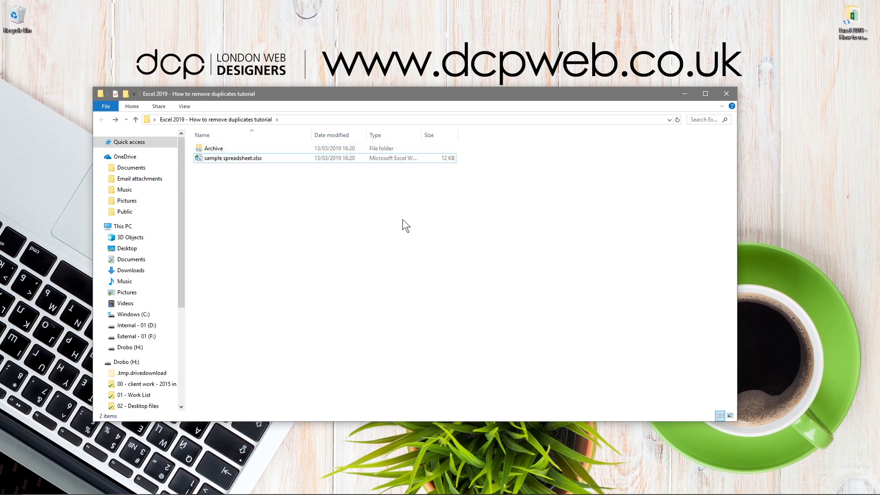
click(214, 148)
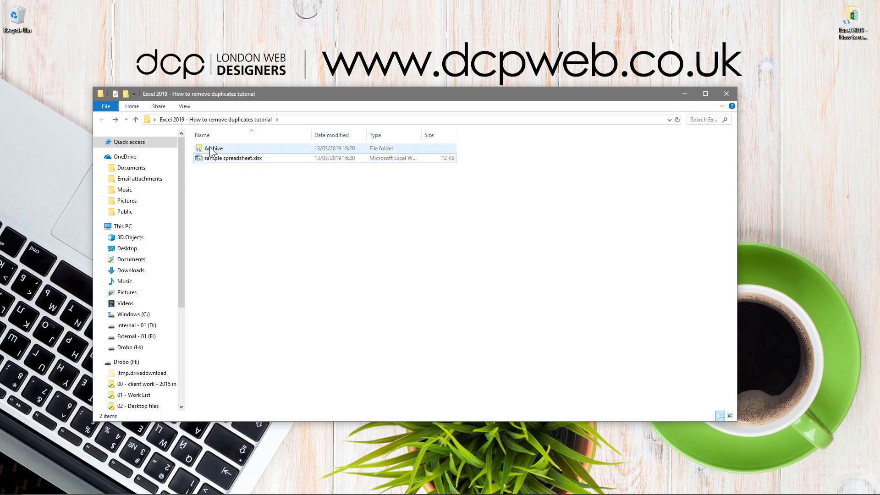